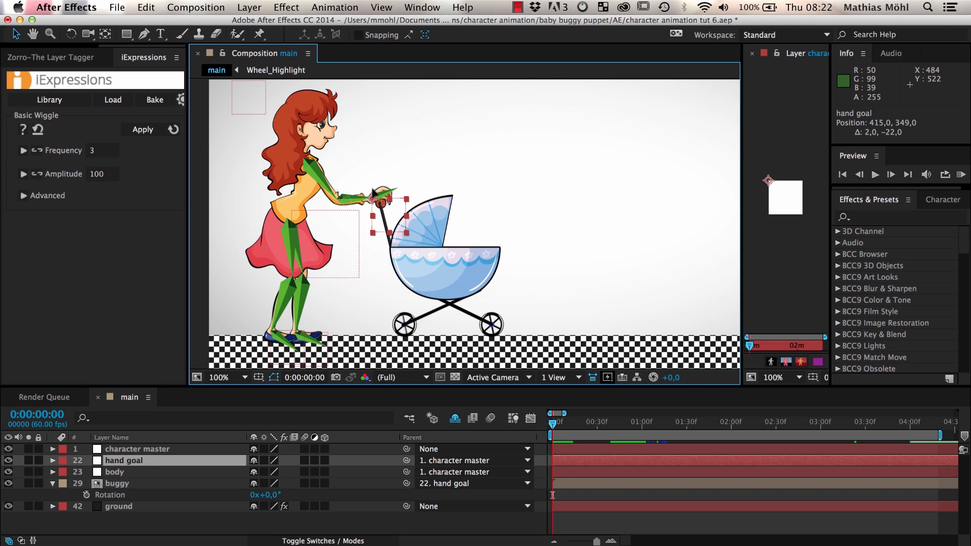
Step: Test-move the hand goal, then parent the buggy to character master and the hand goal to buggy
drag(377, 198, 384, 183)
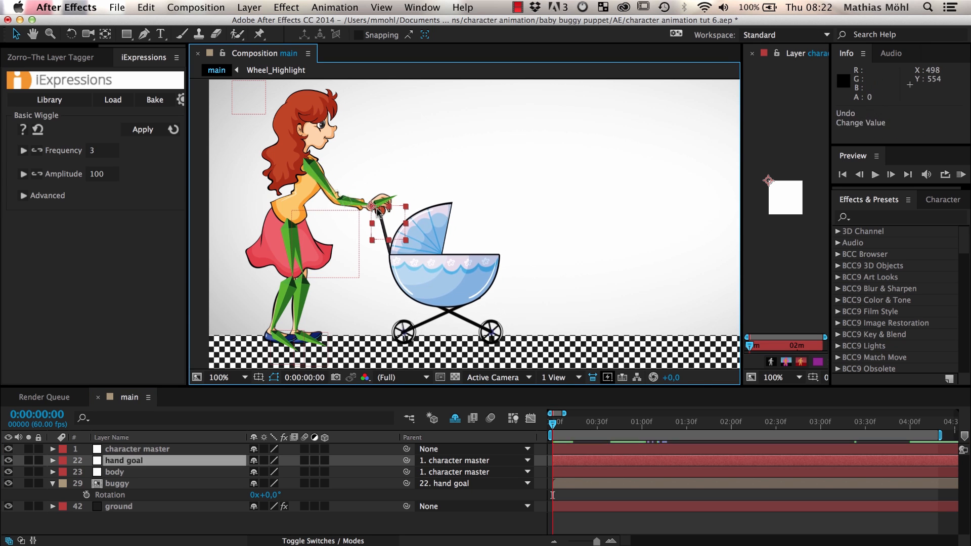
click(118, 484)
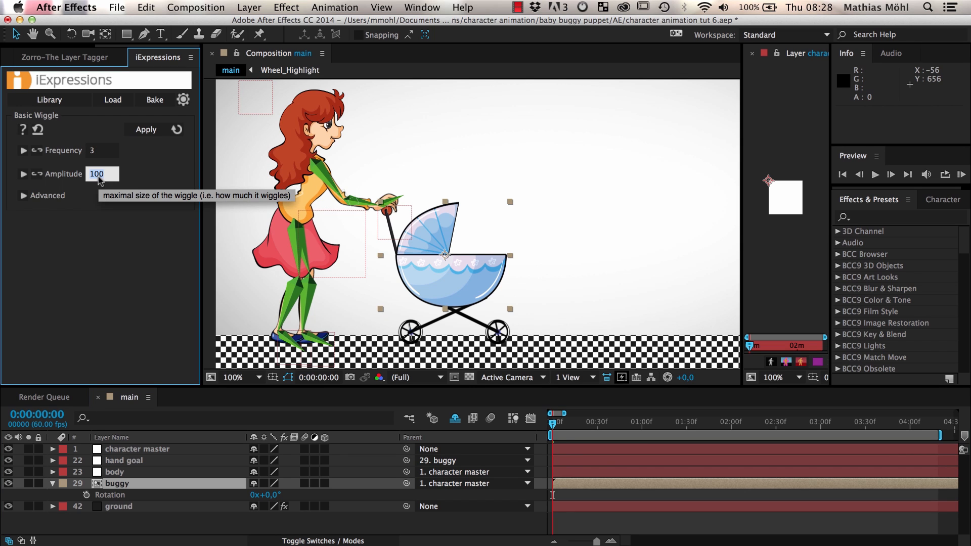
Step: Apply a Basic Wiggle with frequency 3 and amplitude 1 to the buggy's Rotation
text(1)
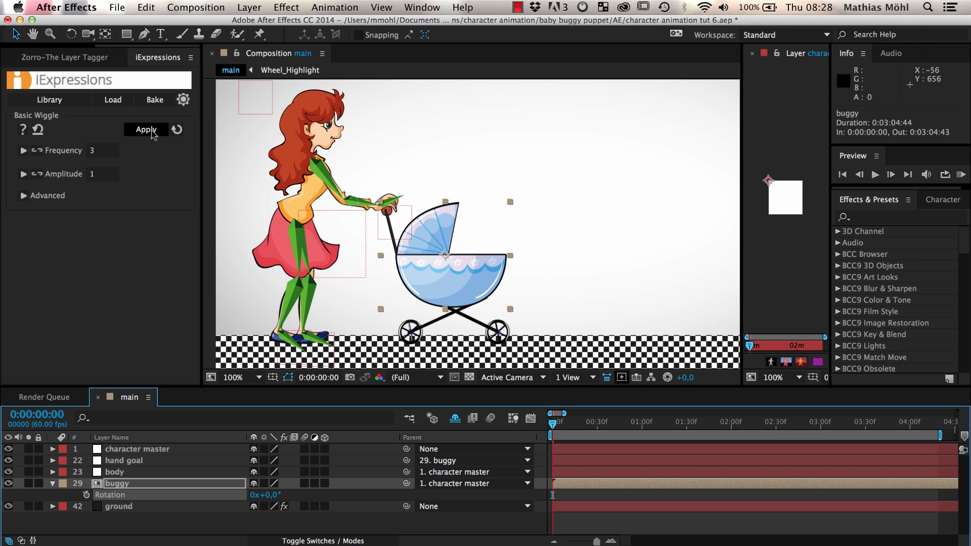
click(146, 129)
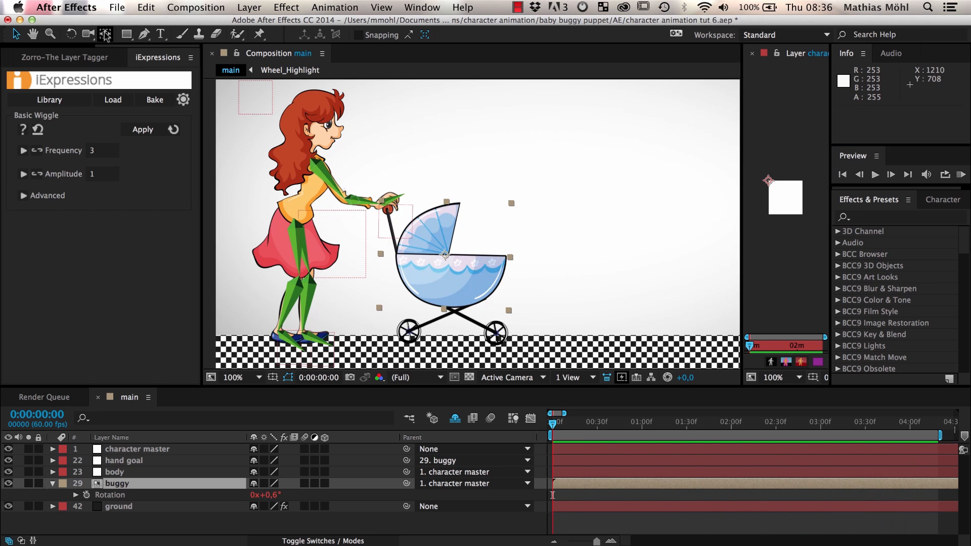
mouse_move(104, 34)
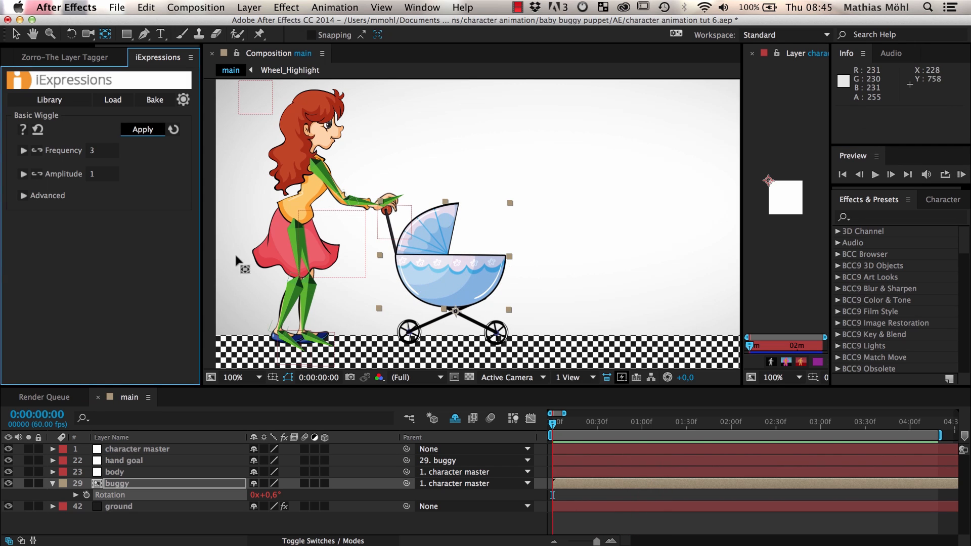
mouse_move(92, 175)
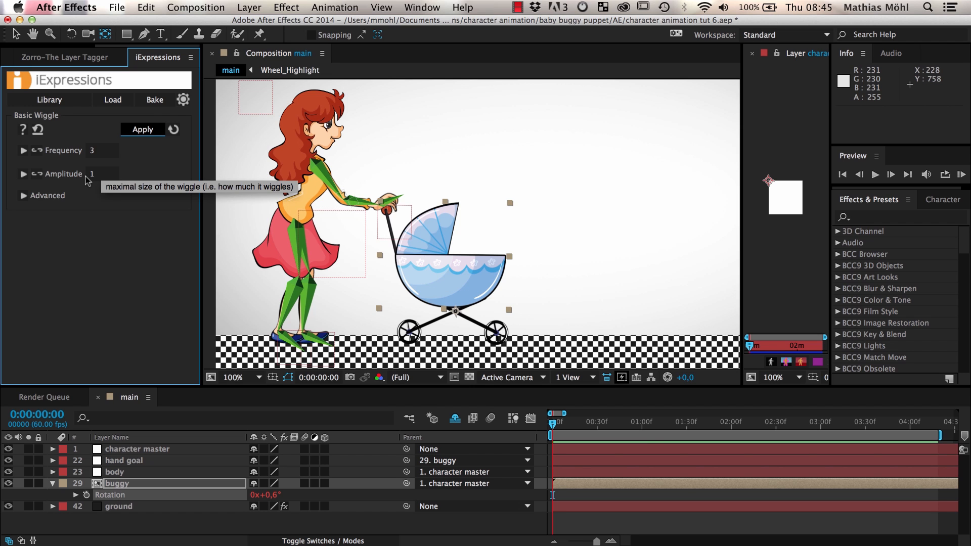
mouse_move(36, 175)
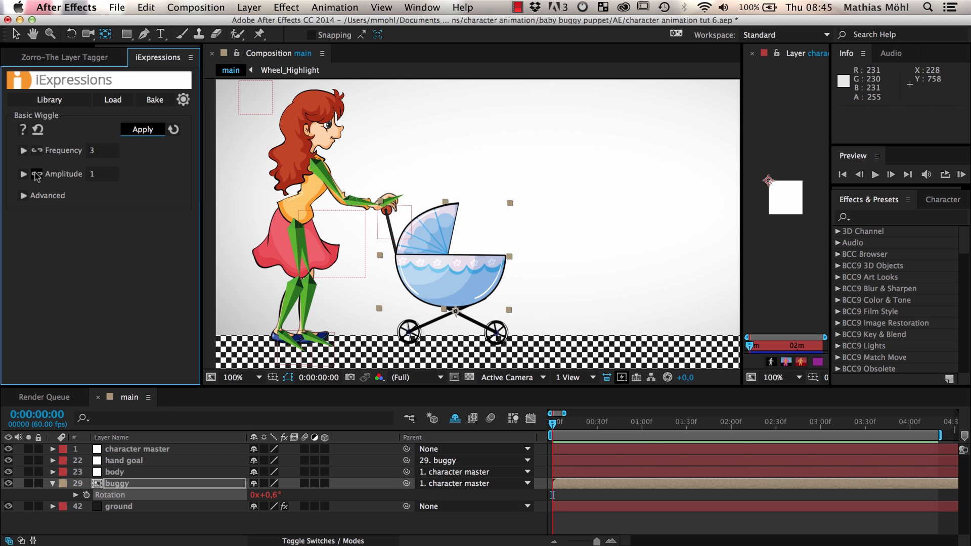
mouse_move(39, 174)
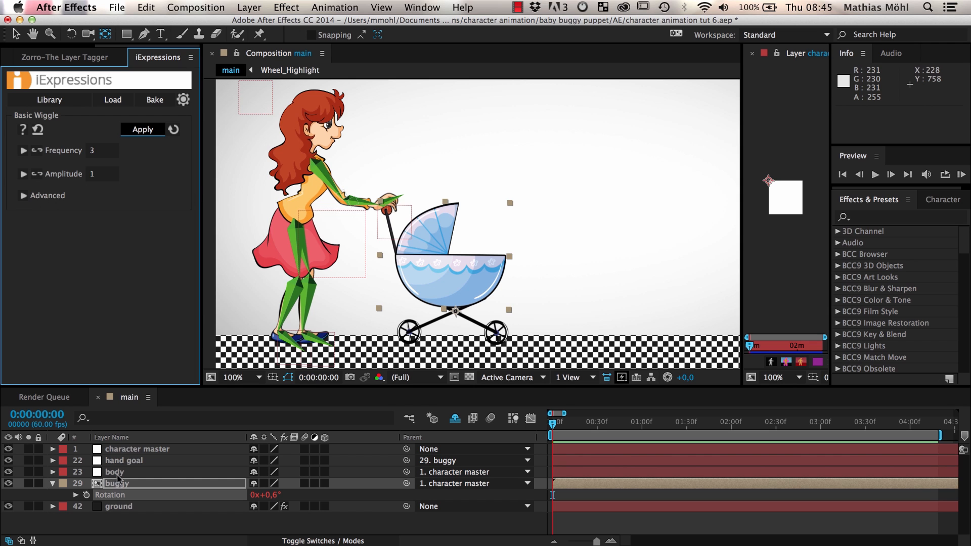
Step: Link the wiggle Amplitude to the character master's Position, driven by its x speed
click(138, 448)
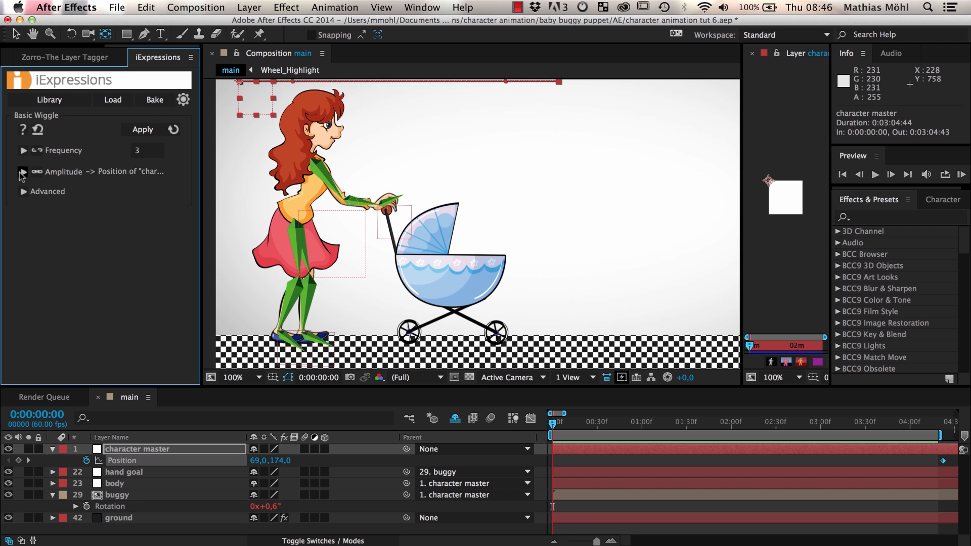
click(24, 172)
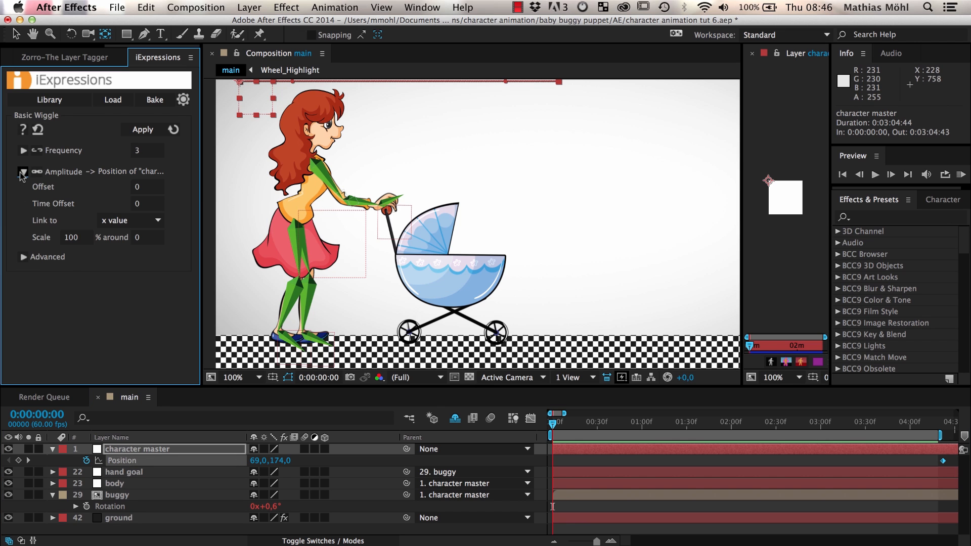
mouse_move(53, 209)
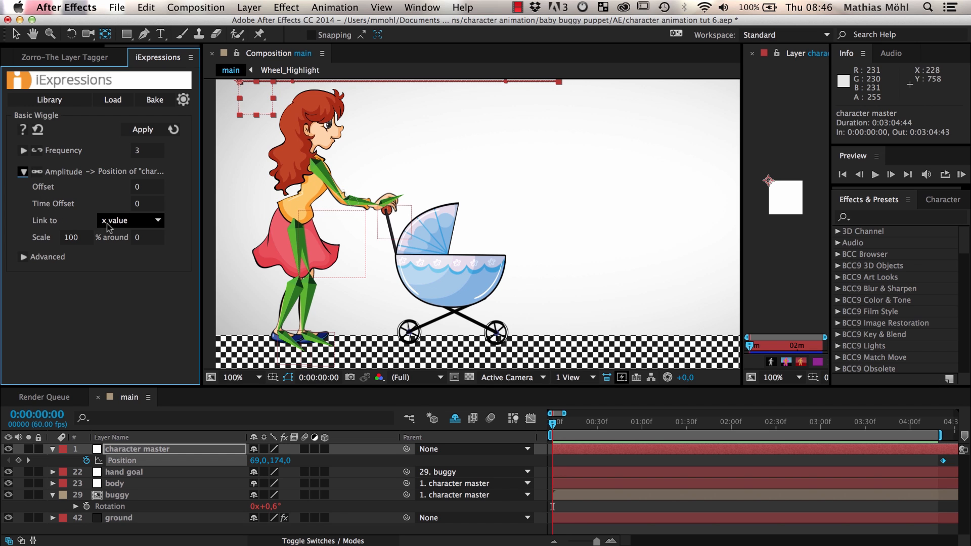
click(131, 220)
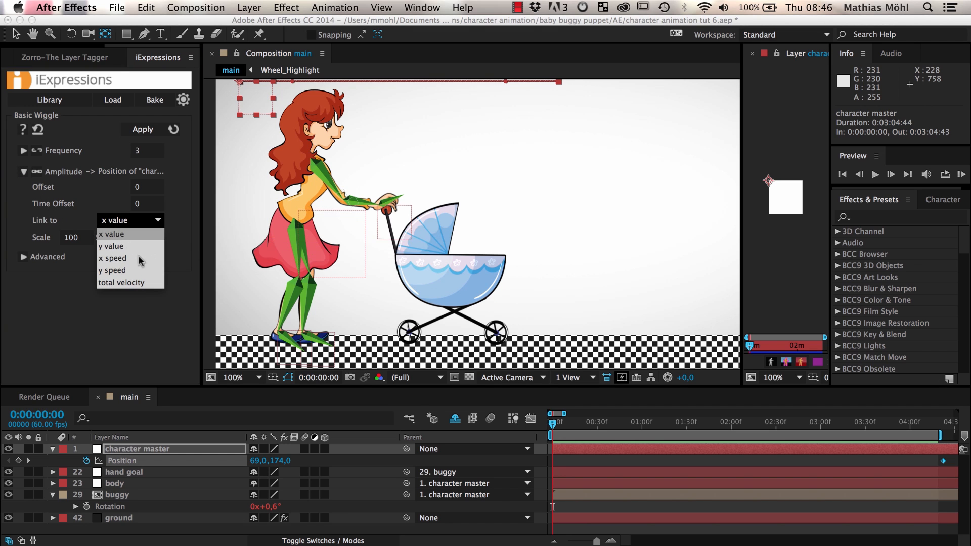
click(113, 258)
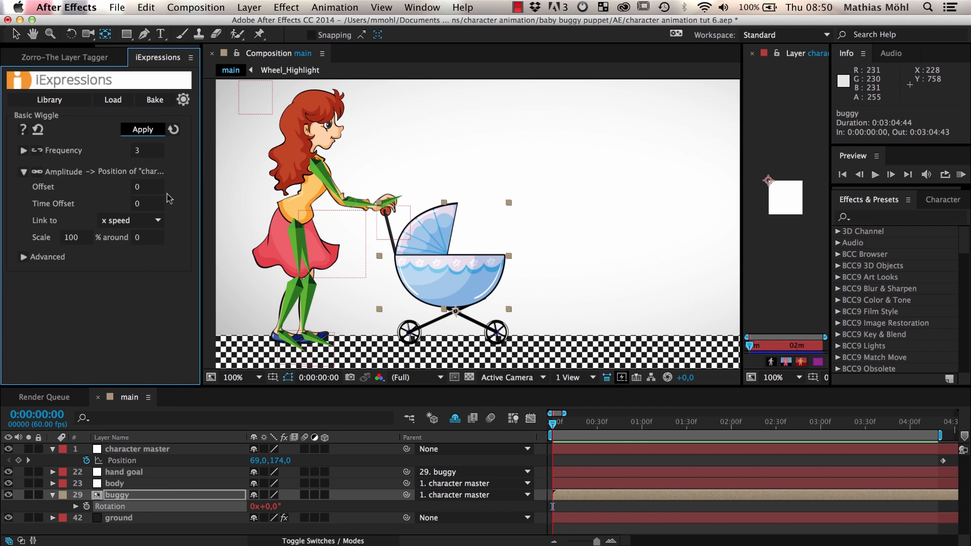
mouse_move(126, 153)
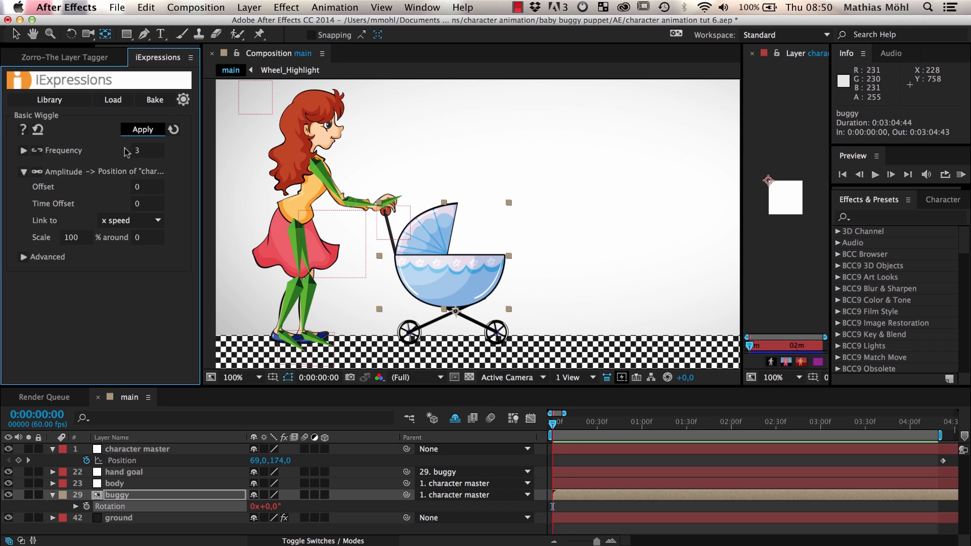
mouse_move(143, 129)
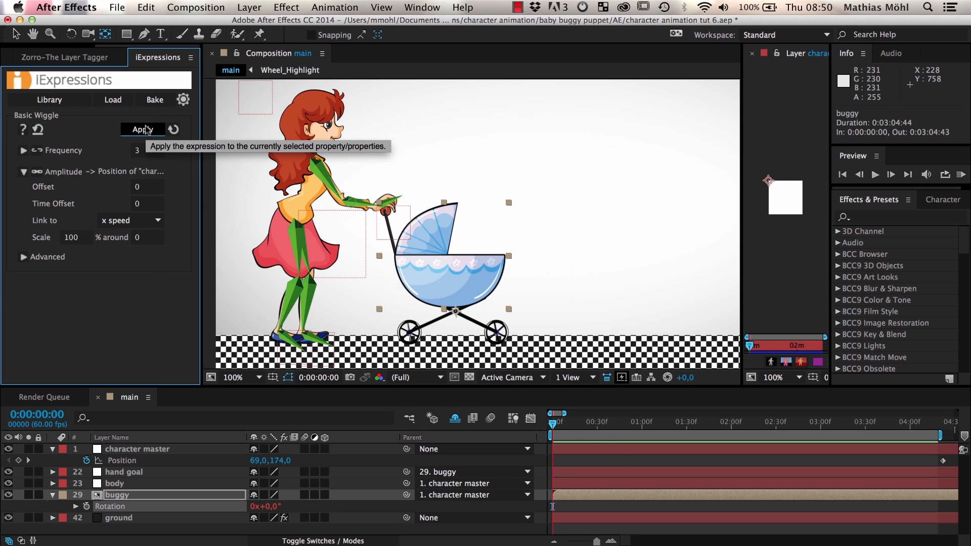
Step: Apply the speed-linked wiggle at scale 1 to the buggy's Rotation and RAM-preview the walk
click(875, 174)
text(1)
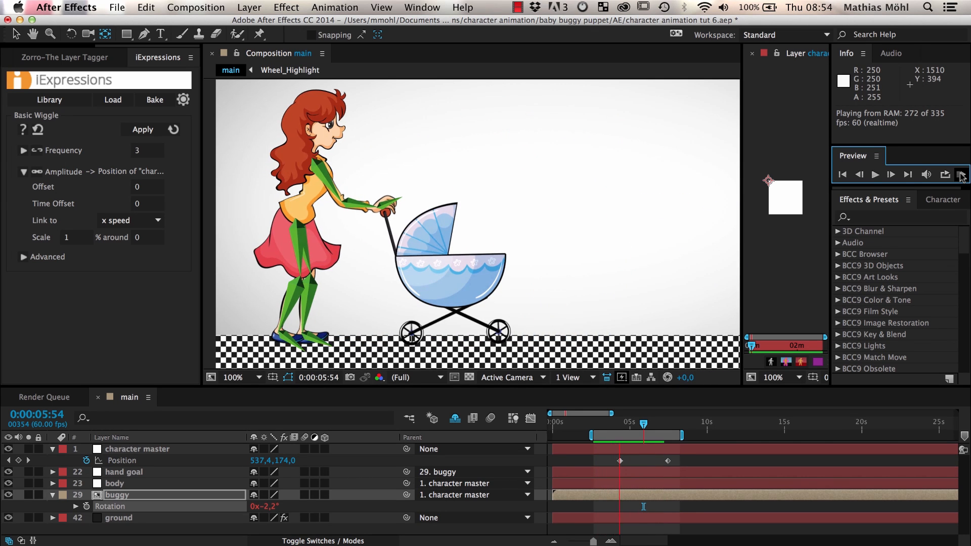
click(874, 174)
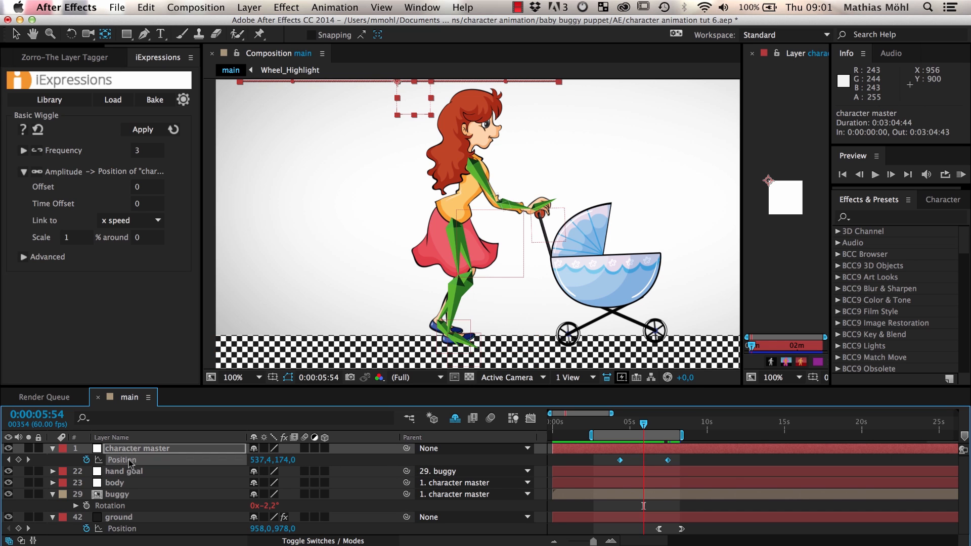
Step: Select the ground layer together with the character master layer in the timeline
click(118, 517)
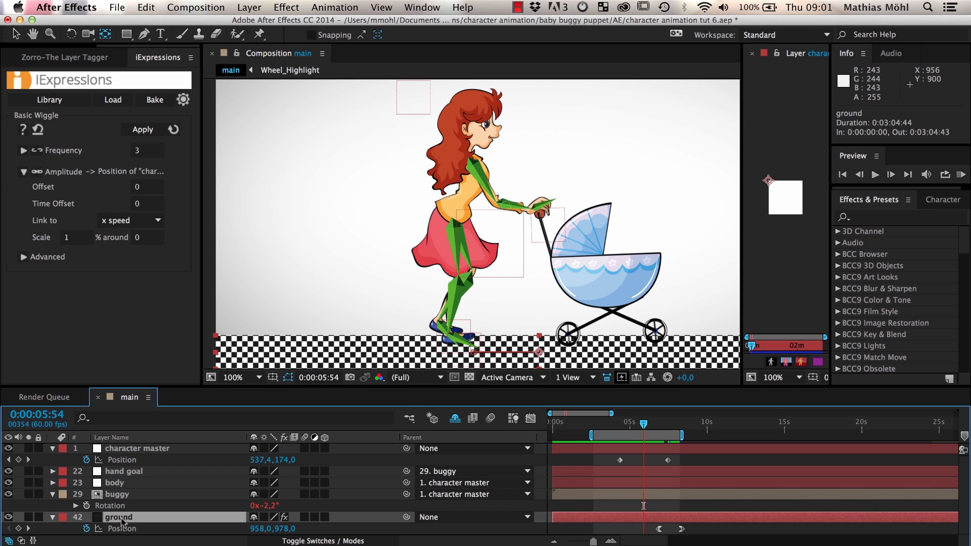
click(138, 448)
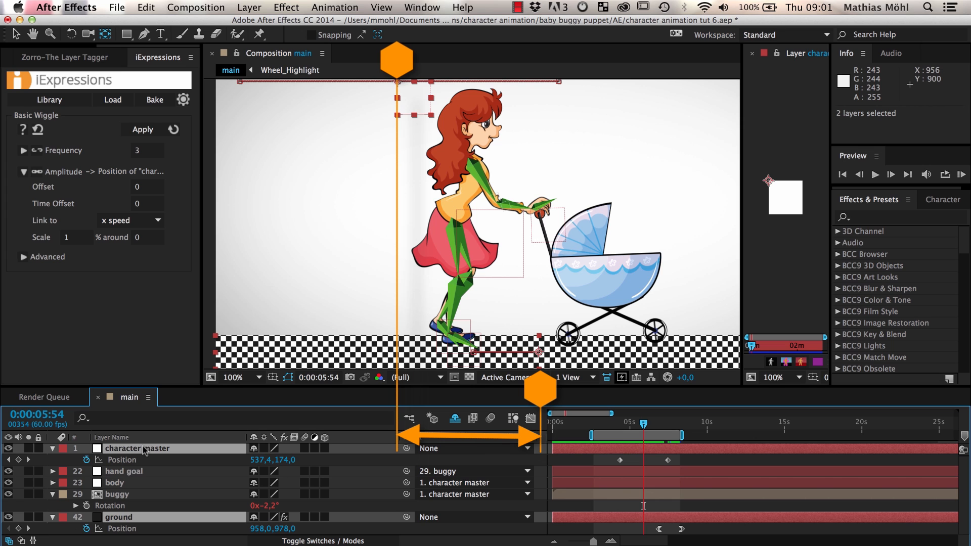
Step: Load a Layer Distance Link between character master and ground, computing only the x distance
click(112, 101)
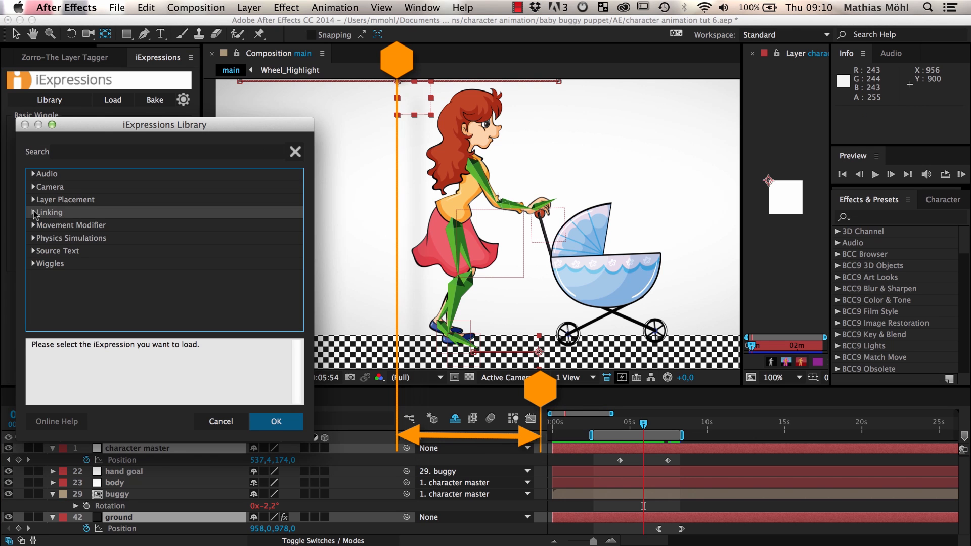
click(49, 213)
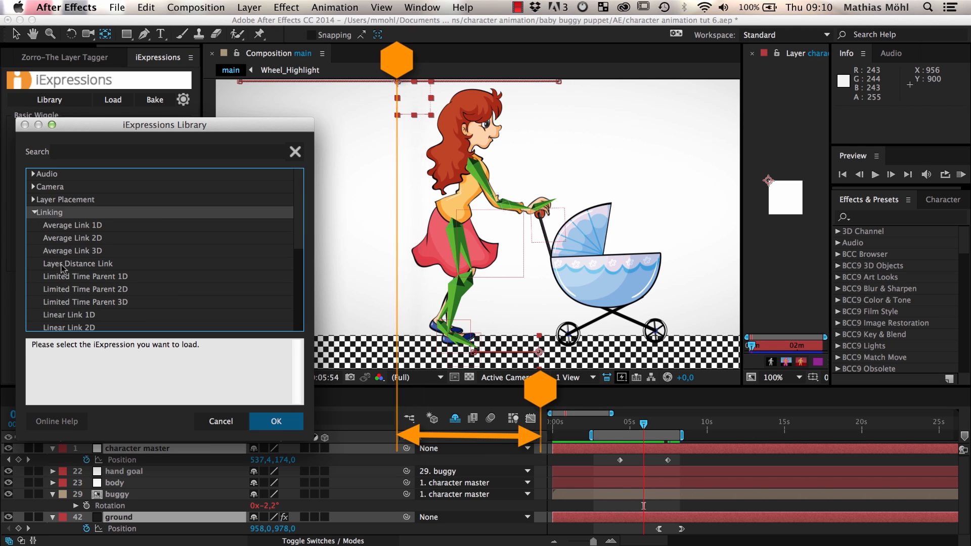
click(78, 263)
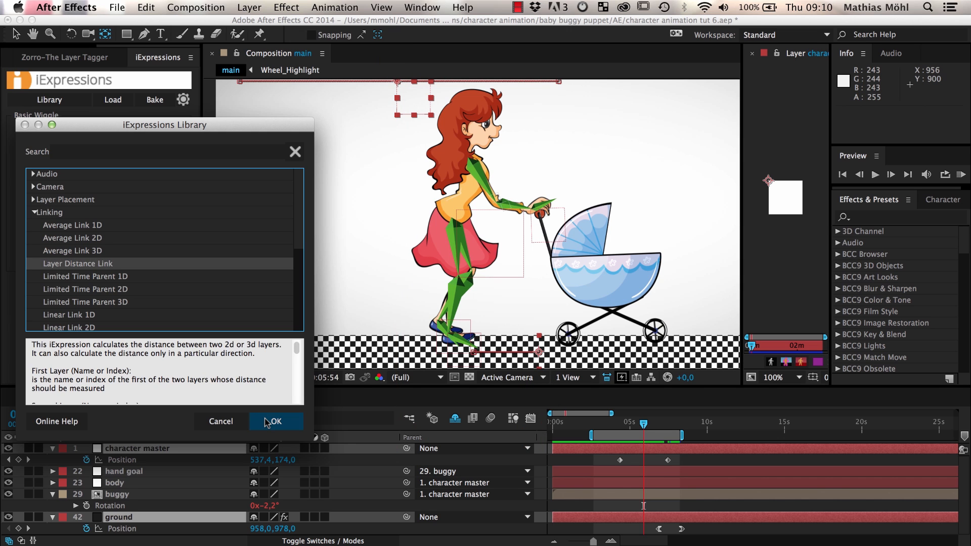
click(276, 421)
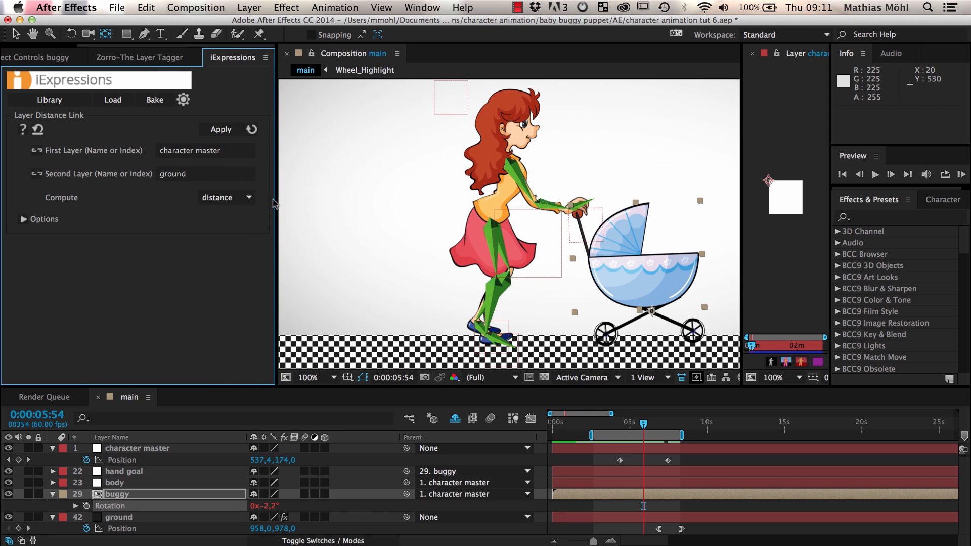
click(224, 197)
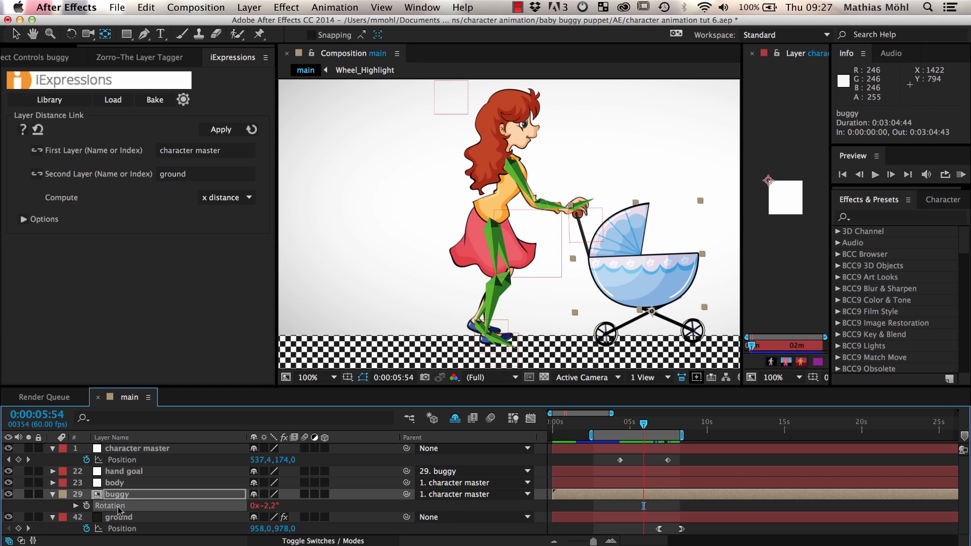
Step: Add a Slider Control expression-control effect to the character master layer
click(138, 448)
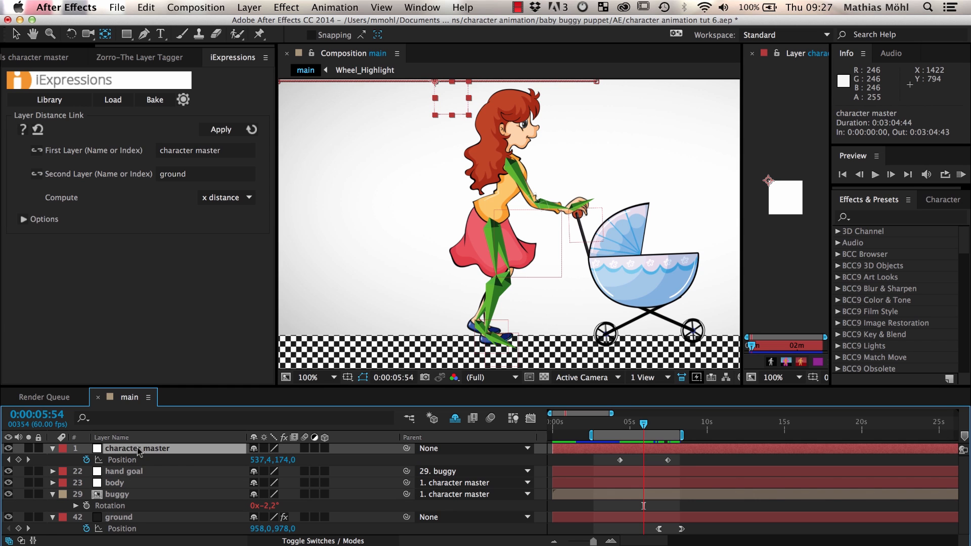
click(285, 7)
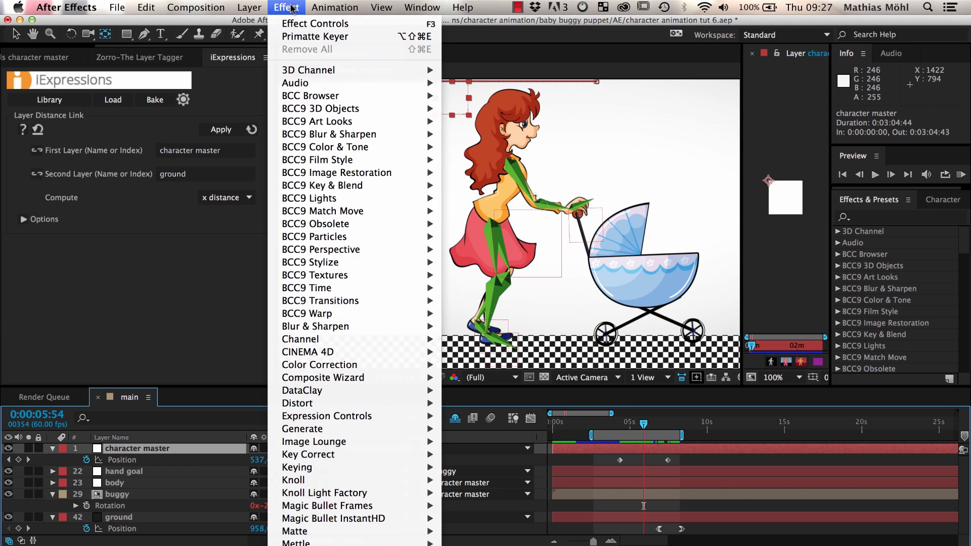
mouse_move(327, 416)
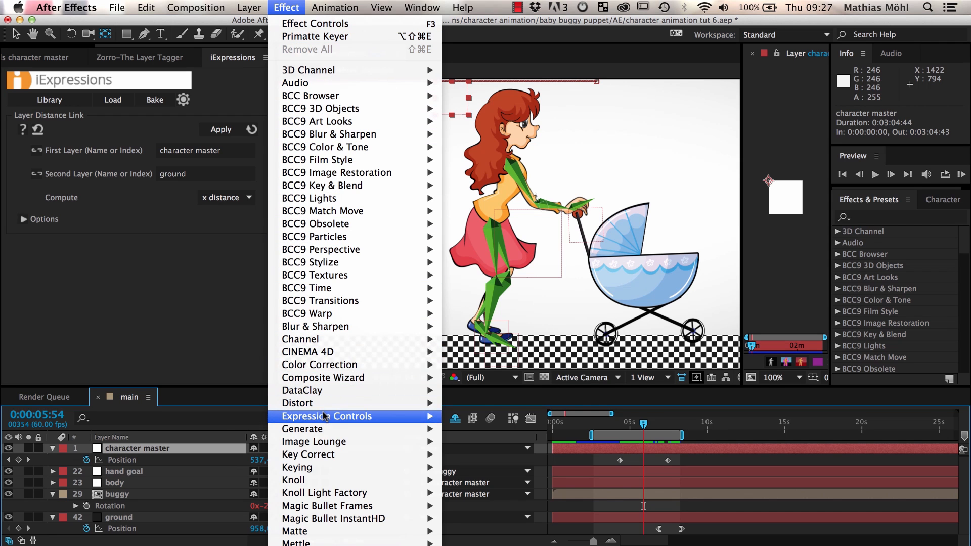
mouse_move(327, 415)
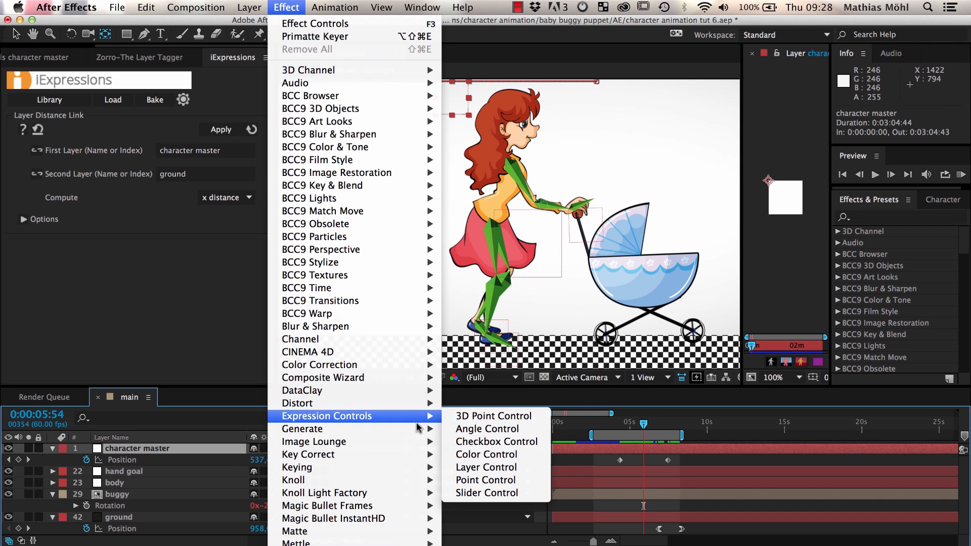
click(487, 493)
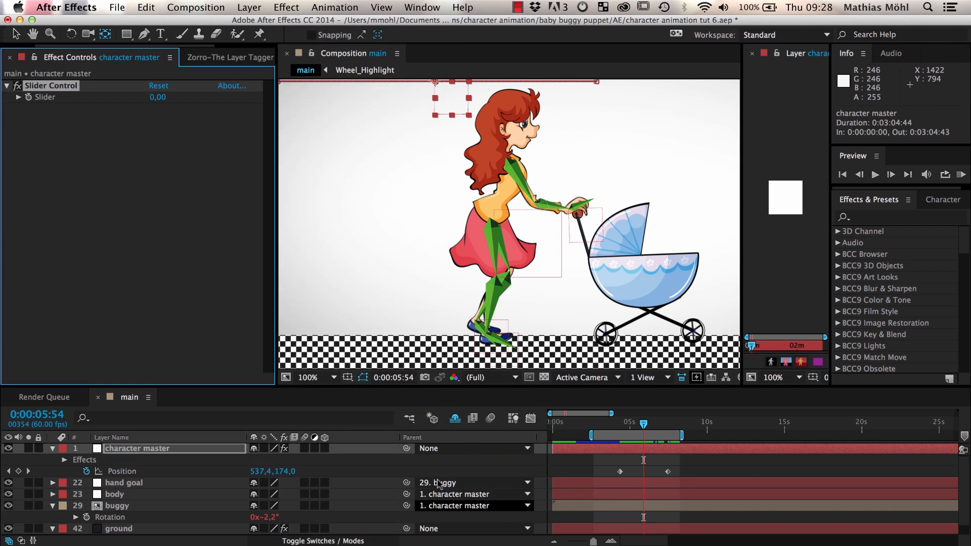
Step: Reveal the Slider Control's slider value in the timeline and begin renaming the effect
click(65, 459)
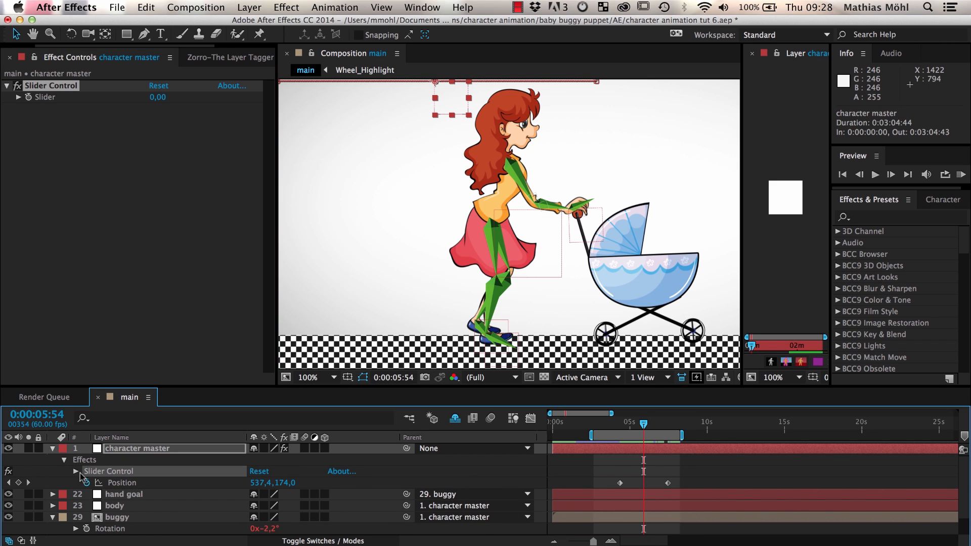
click(76, 472)
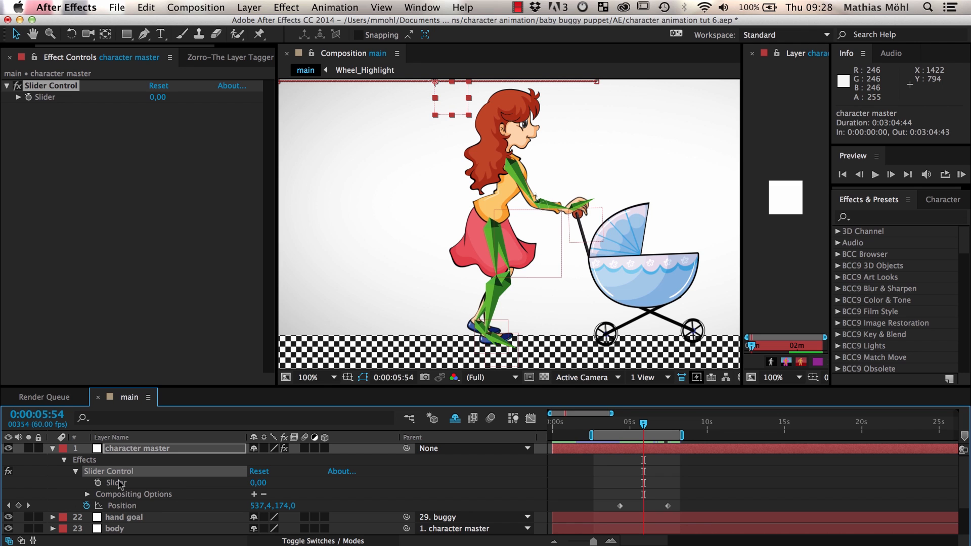
click(232, 56)
text(distance)
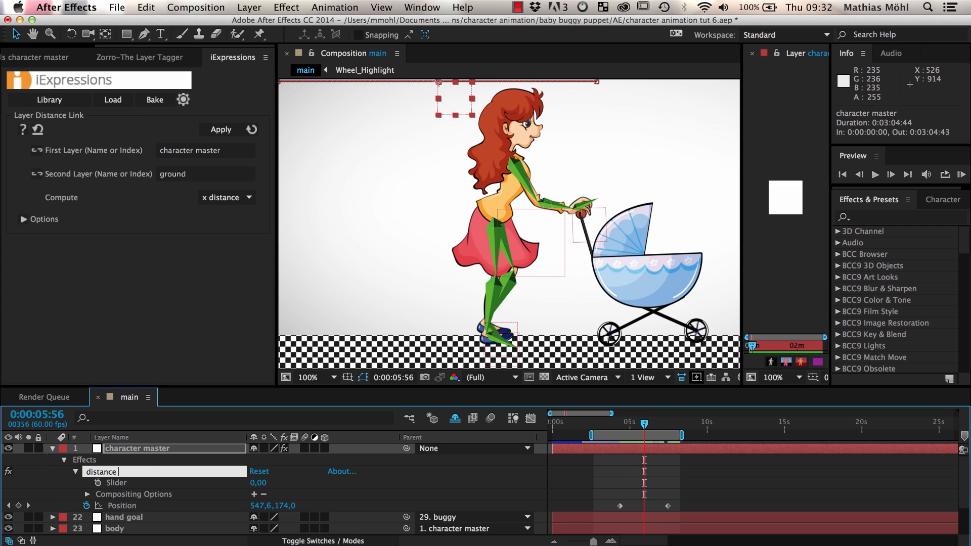
Step: Name the slider 'distance over ground', apply the distance link to it, and scrub to check values
text(over ground)
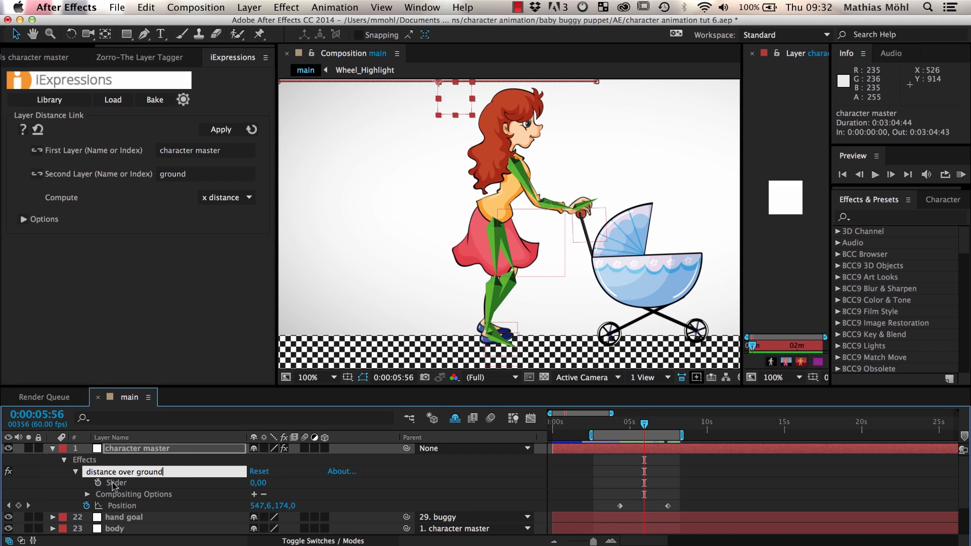
click(221, 130)
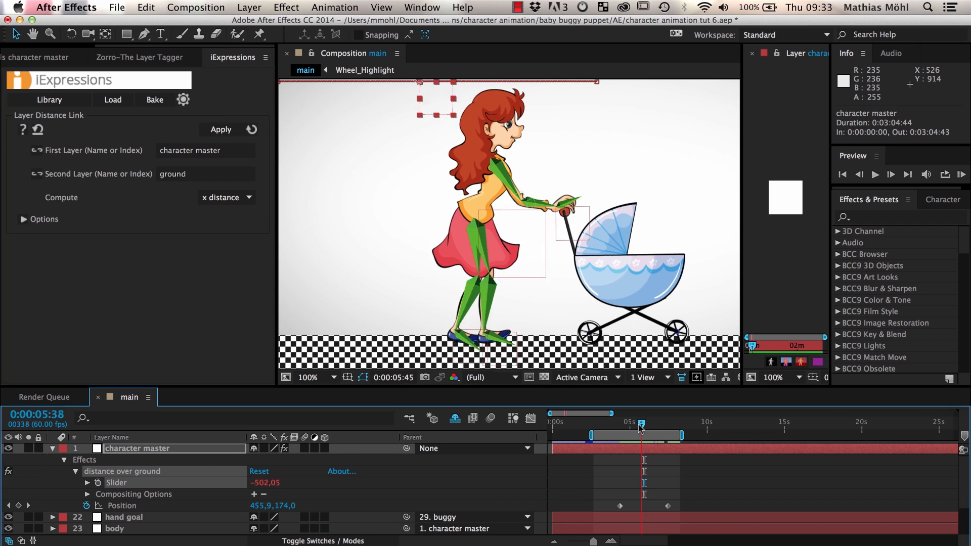
drag(640, 432, 617, 432)
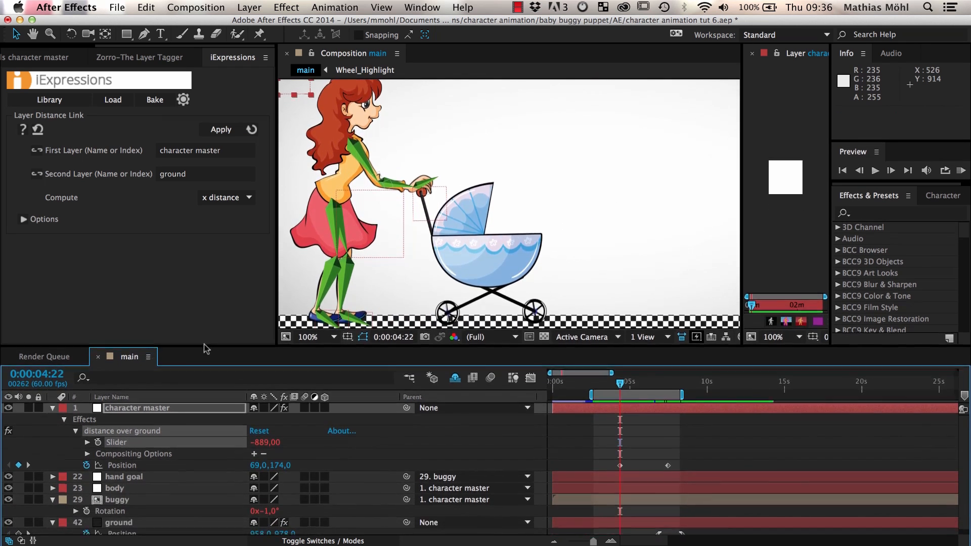
Step: Reload the buggy Rotation wiggle and link its Amplitude to the slider's speed at scale 1
click(116, 499)
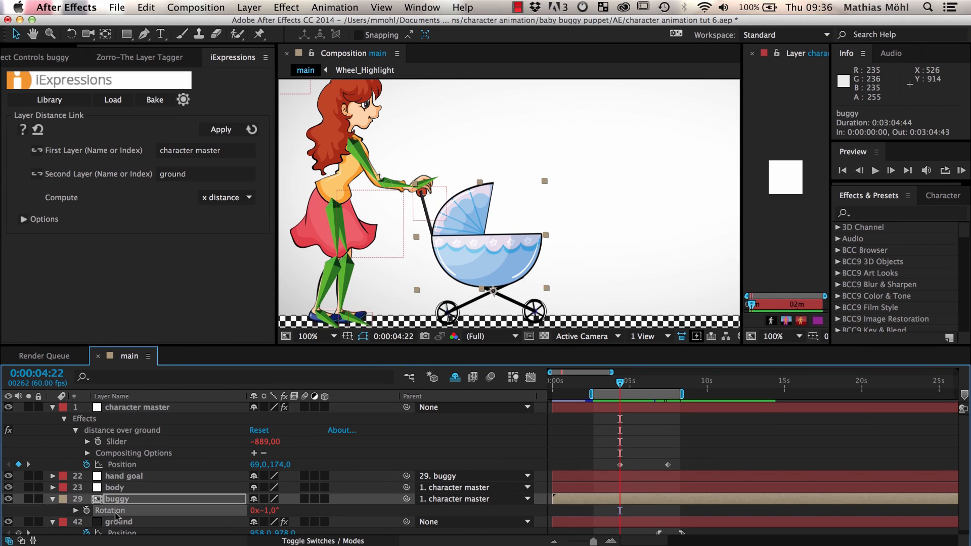
mouse_move(121, 376)
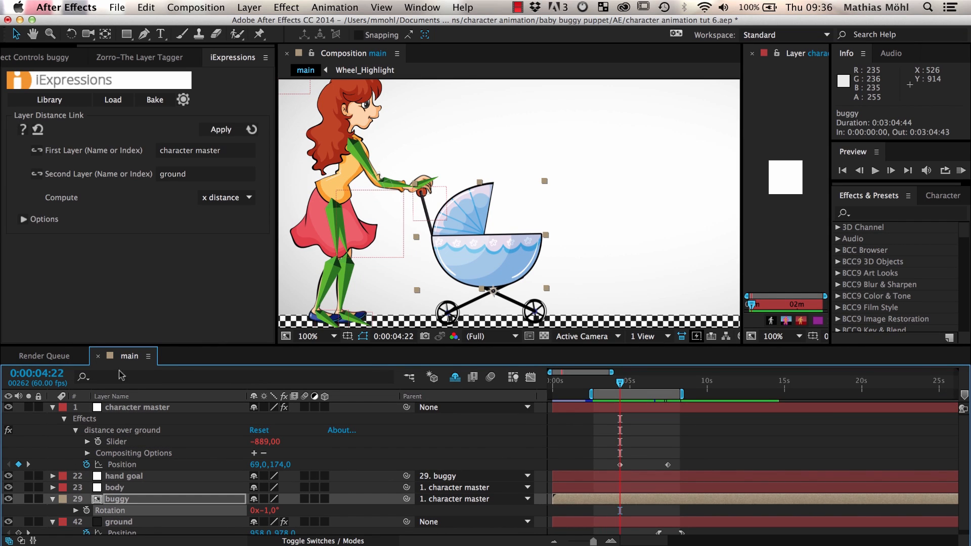
click(112, 100)
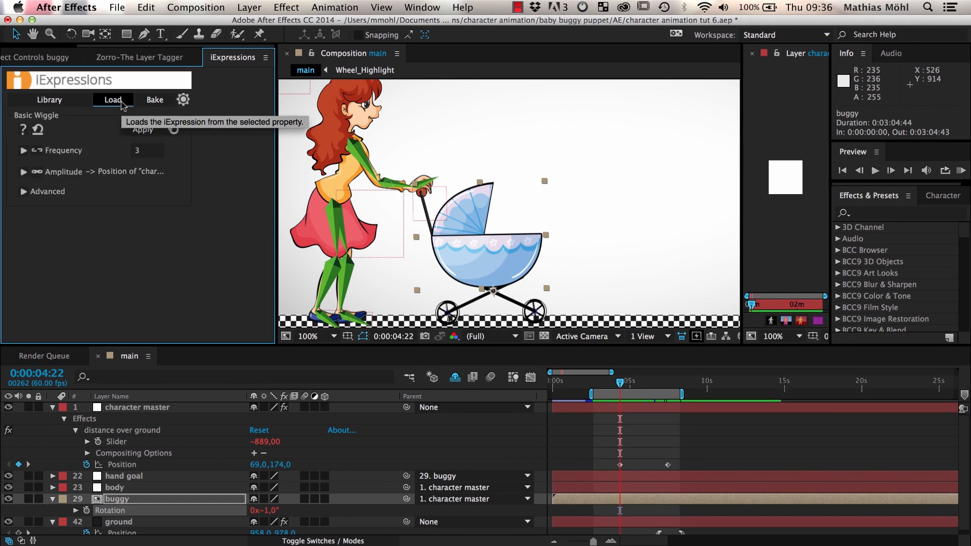
mouse_move(43, 176)
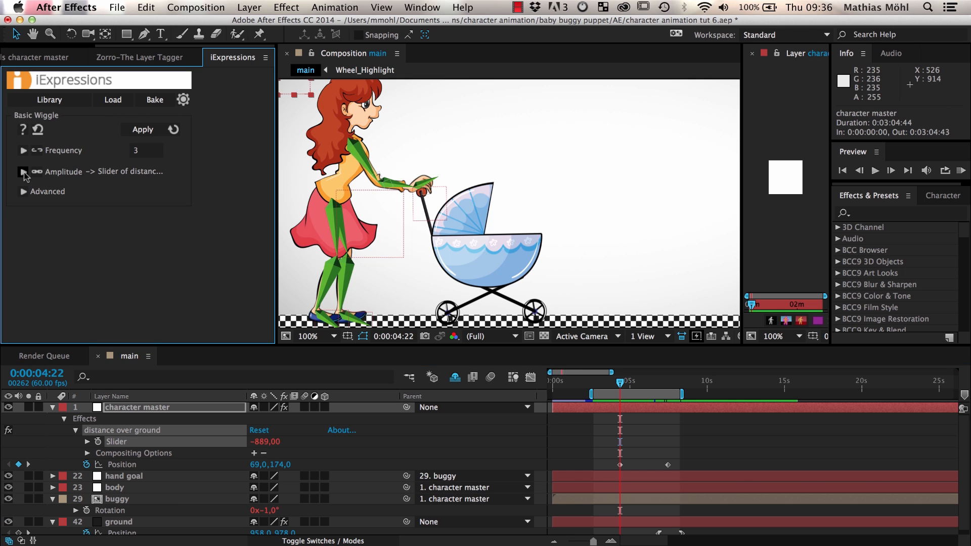
click(23, 172)
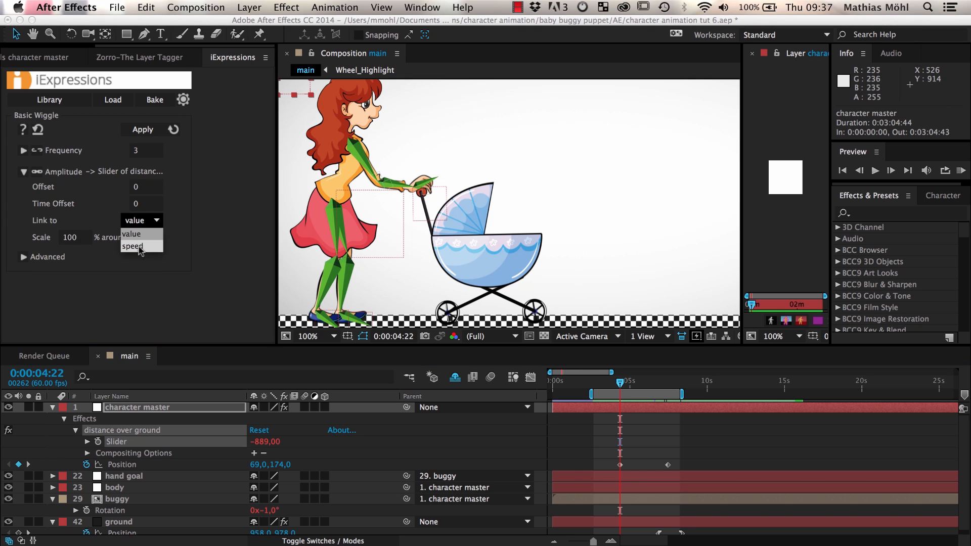
click(131, 247)
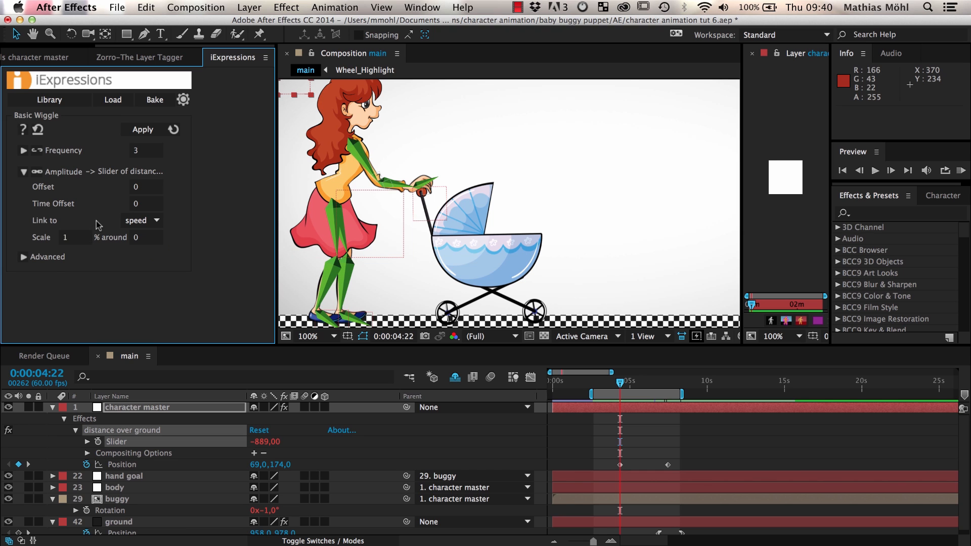
click(116, 498)
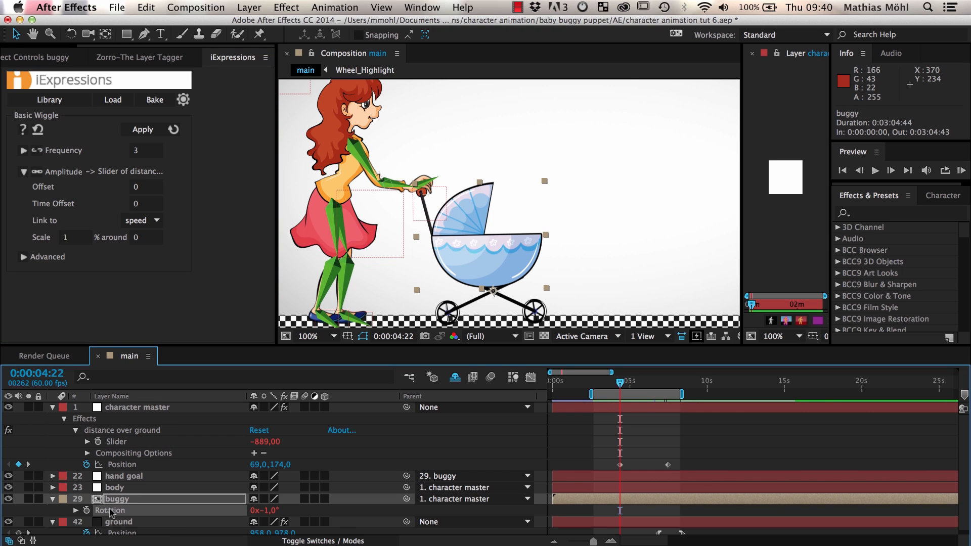